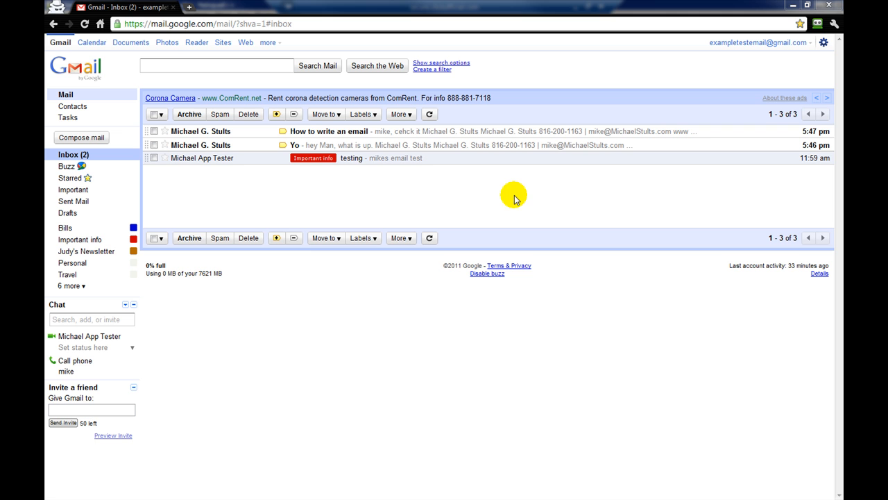
mouse_move(285, 170)
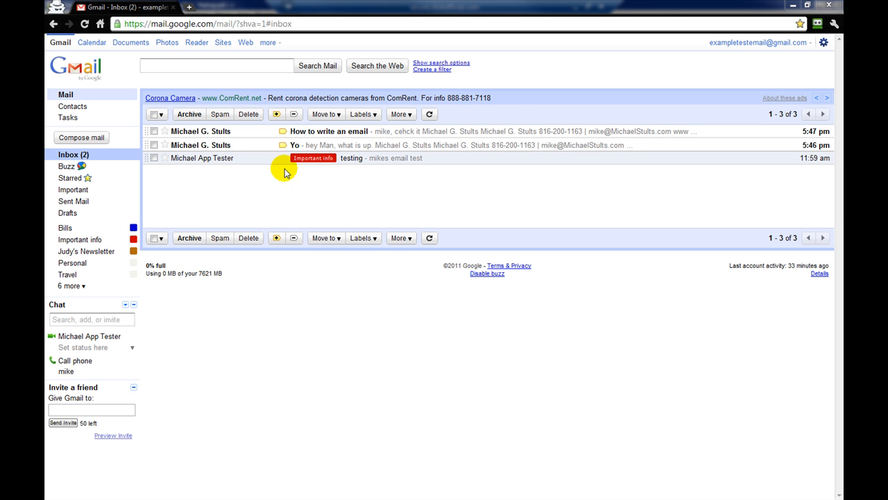
mouse_move(644, 95)
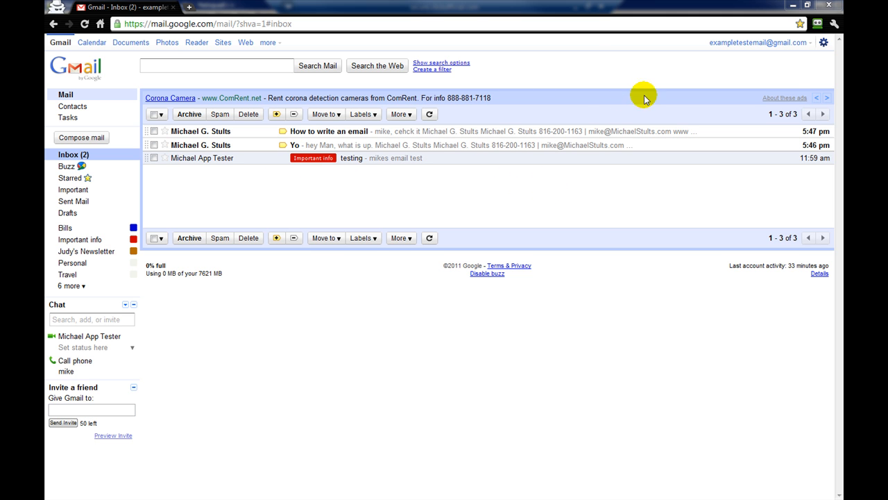
mouse_move(825, 42)
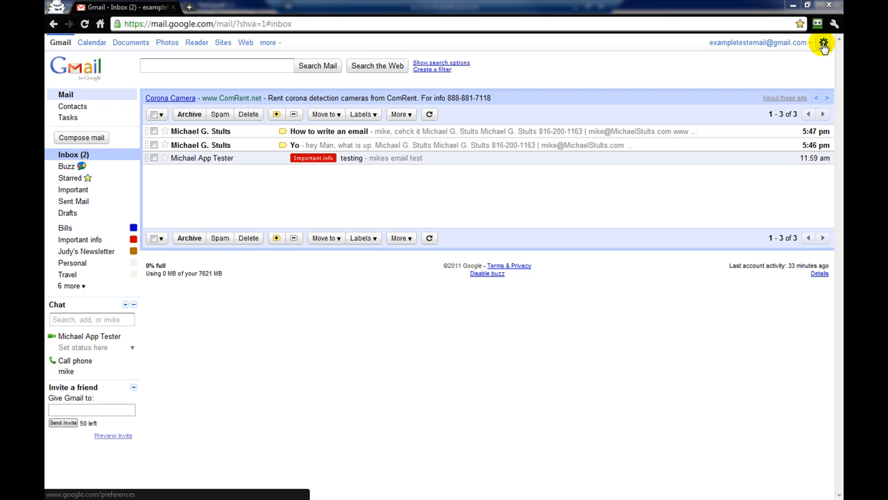
Step: Go to Mail settings and show the Filters section
left_click(823, 43)
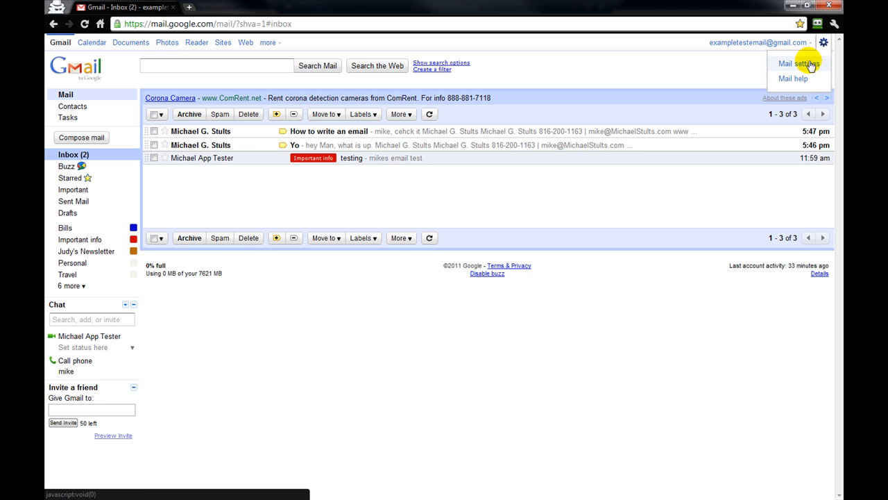
left_click(800, 64)
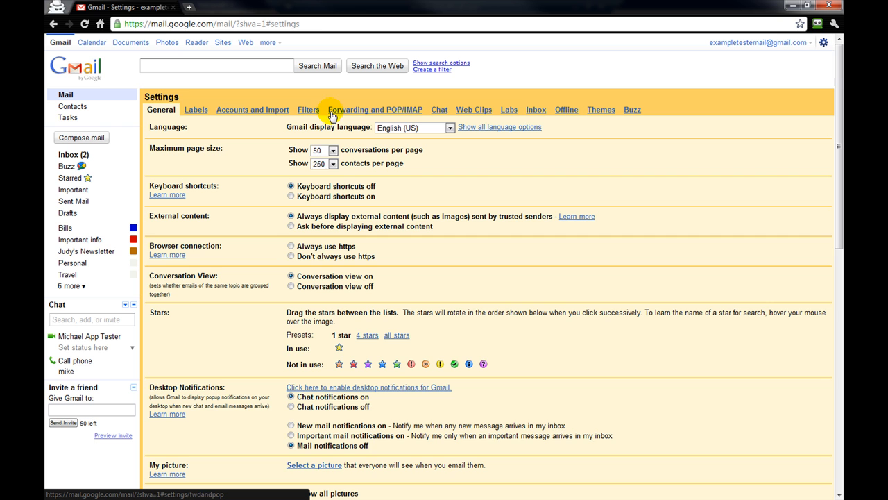
left_click(308, 110)
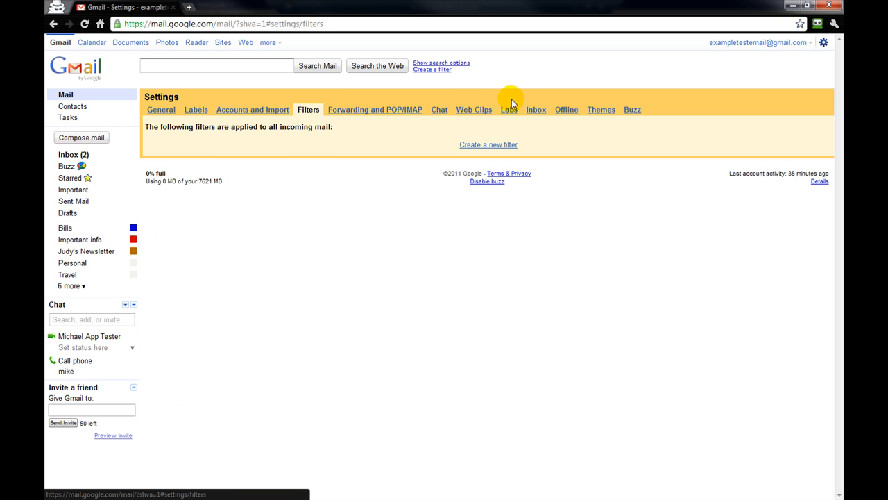
mouse_move(489, 133)
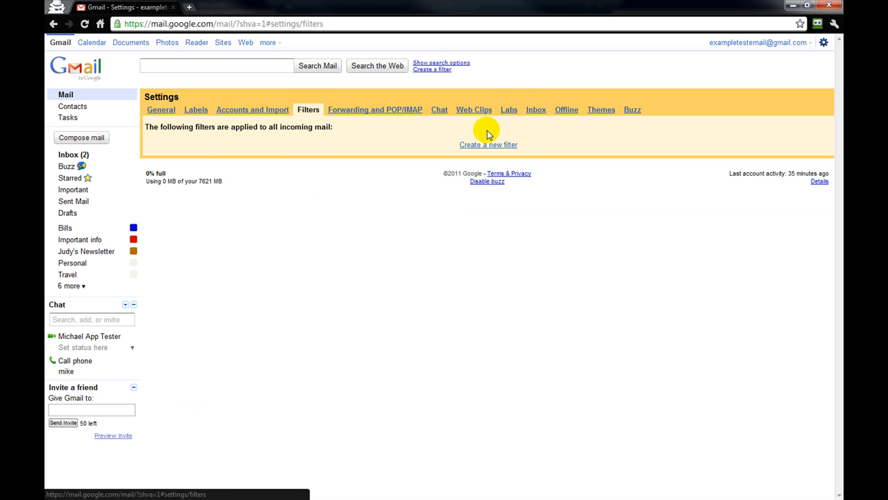
mouse_move(389, 164)
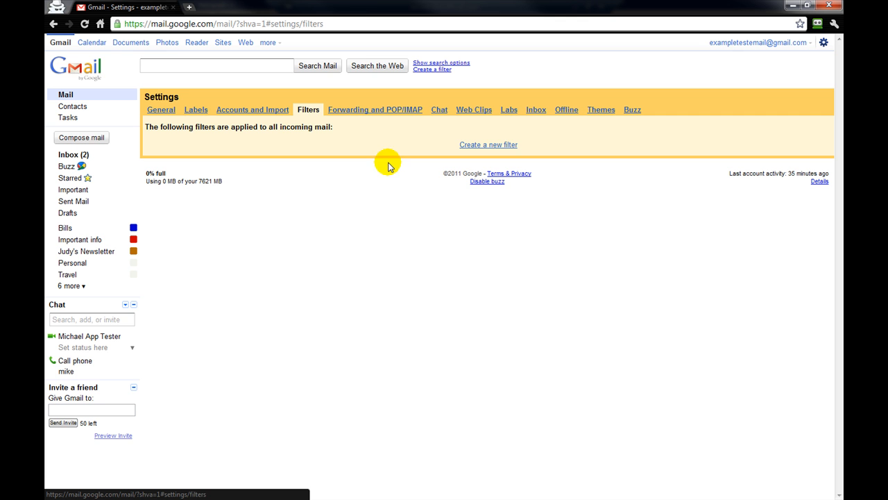
left_click(489, 145)
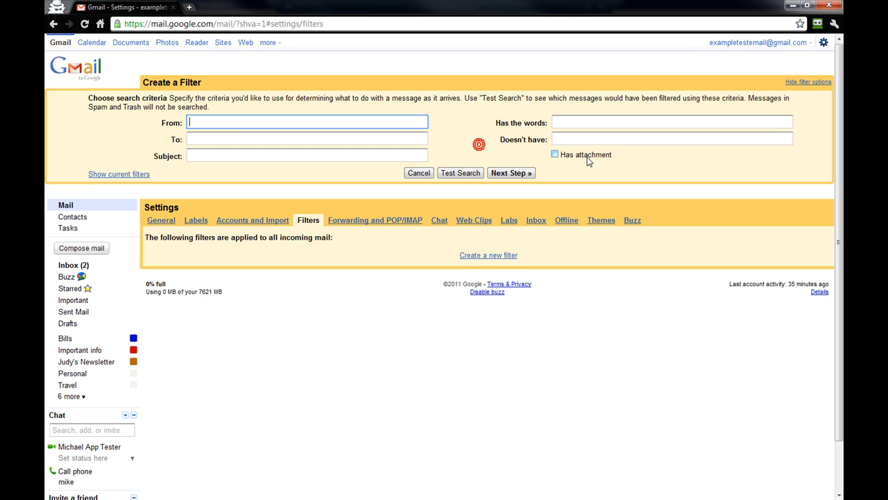
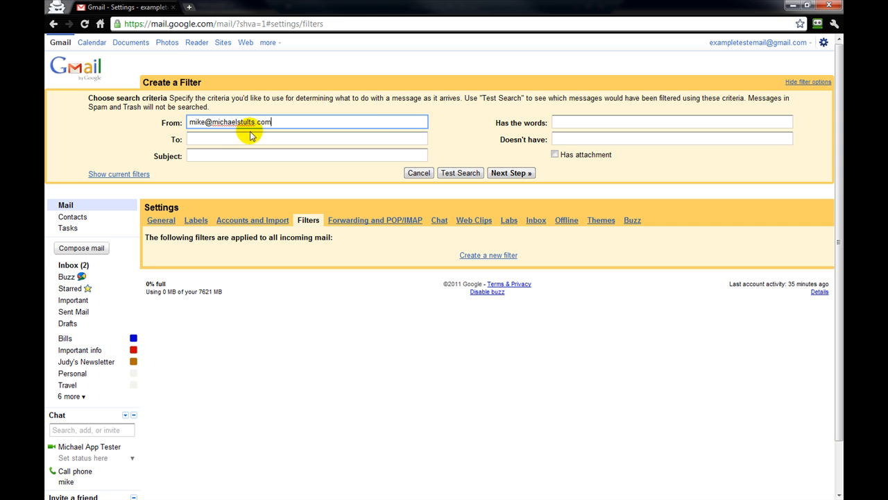
mouse_move(199, 139)
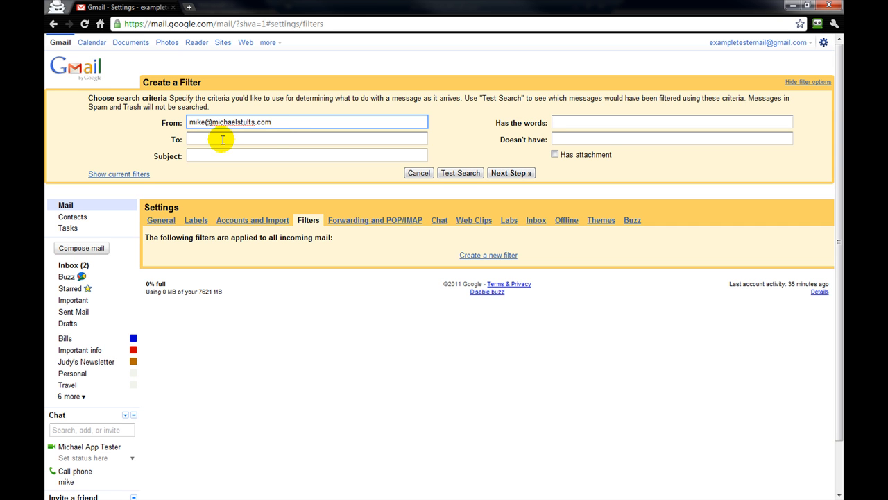
mouse_move(211, 141)
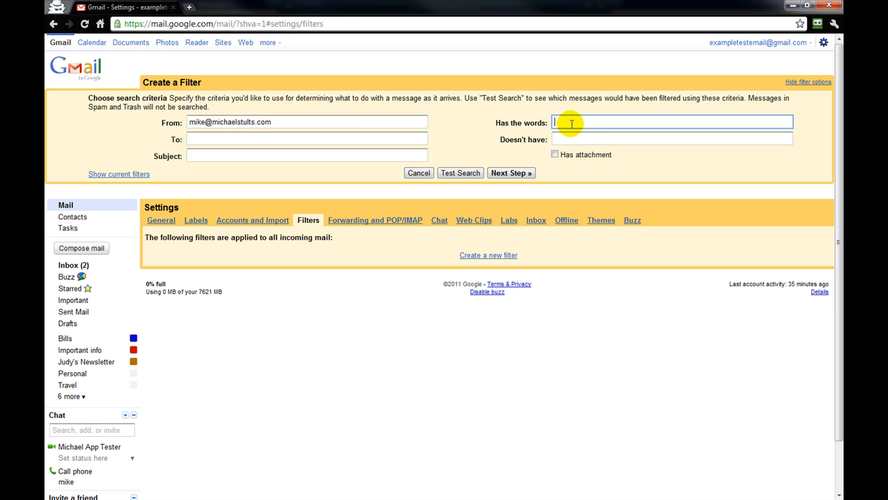
left_click(671, 138)
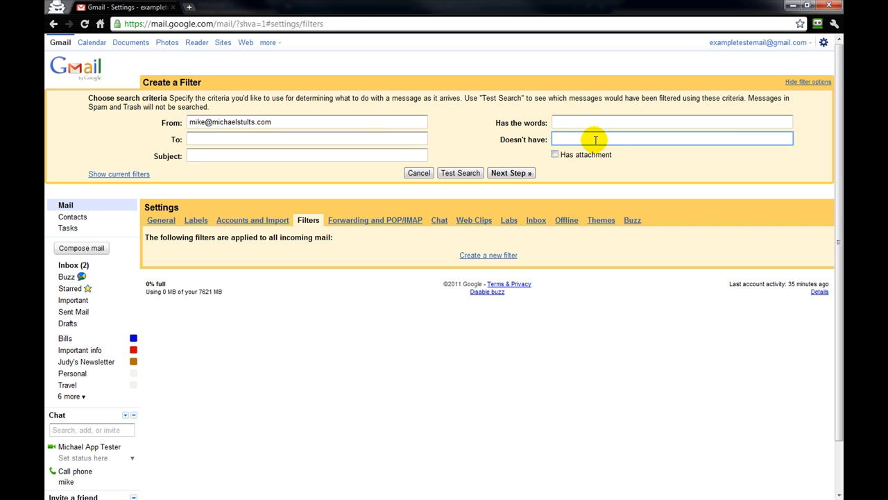
mouse_move(566, 133)
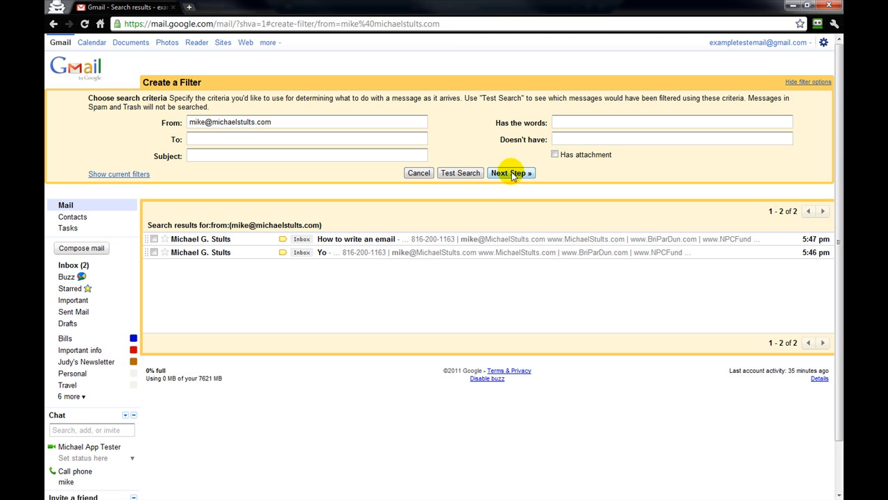
Step: Move to the filter's actions and turn on applying a label to matching mail
left_click(510, 172)
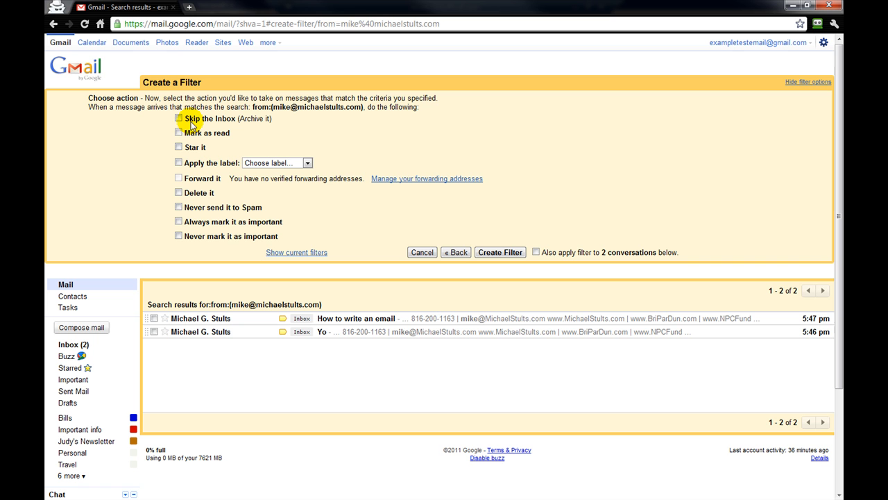
left_click(178, 118)
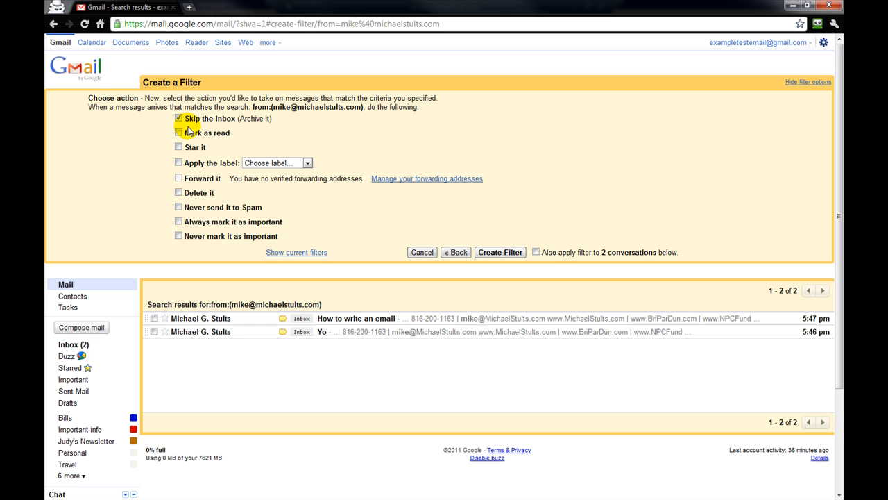
left_click(177, 118)
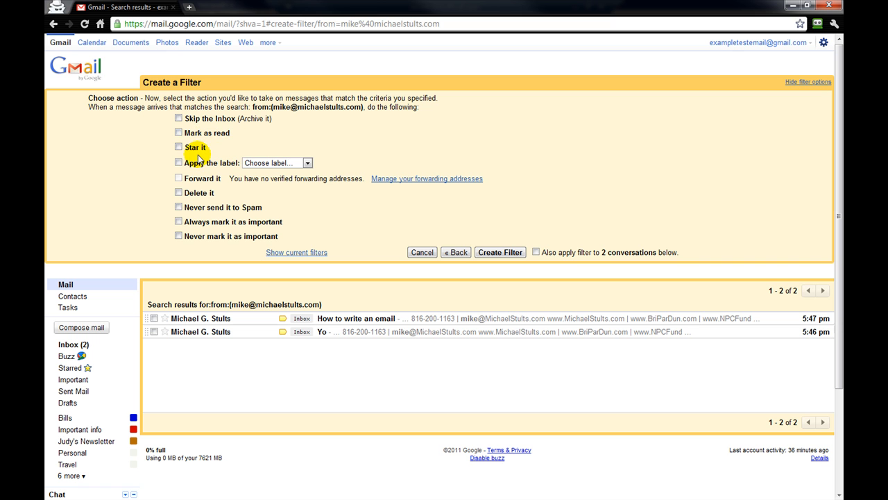
left_click(178, 162)
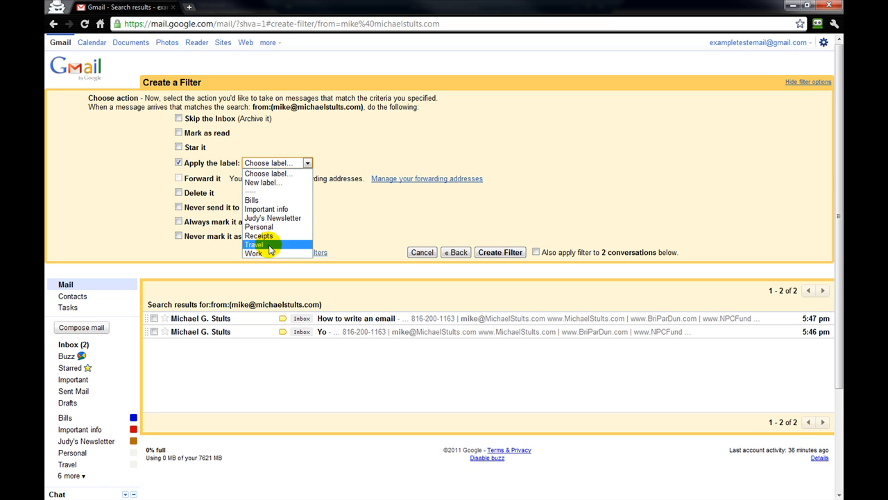
mouse_move(293, 218)
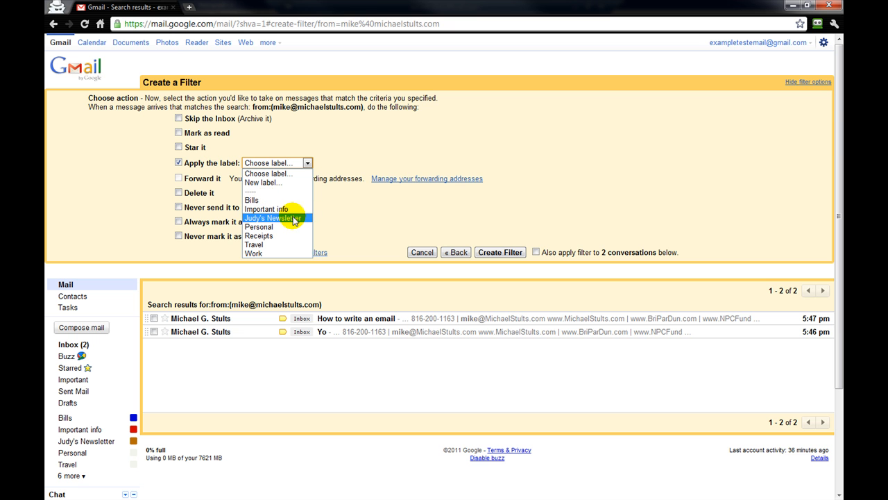
mouse_move(270, 236)
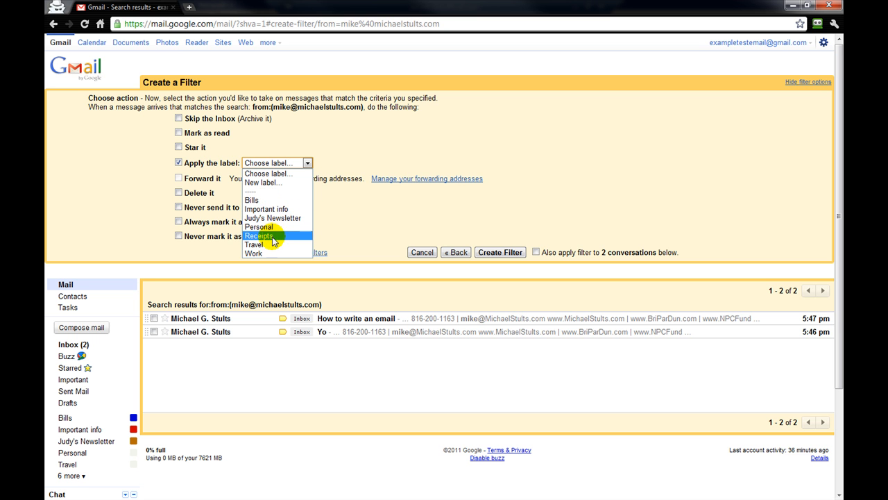
left_click(264, 183)
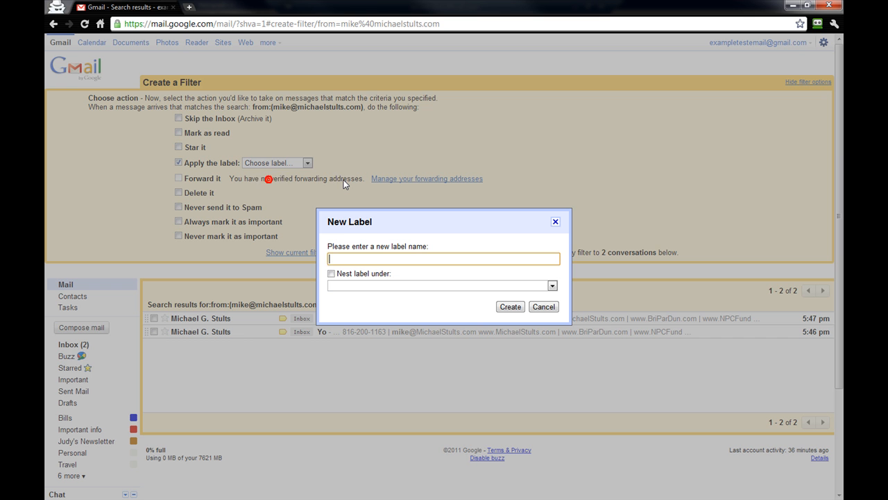
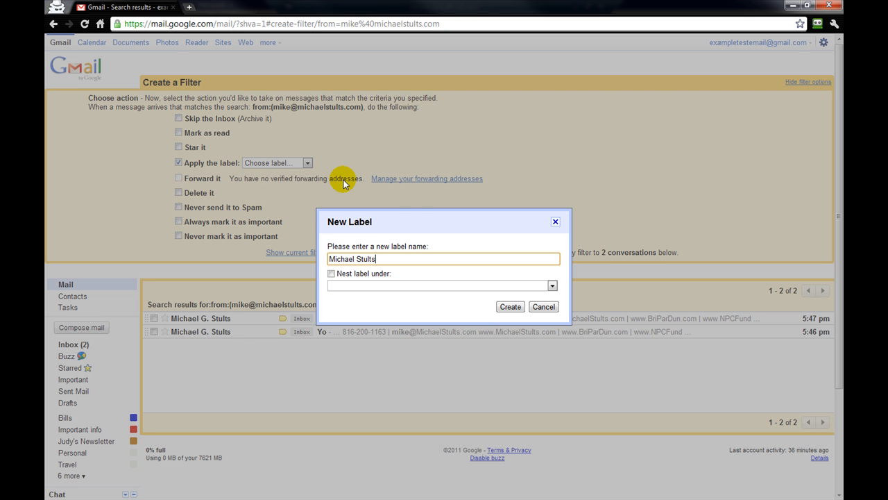
left_click(511, 307)
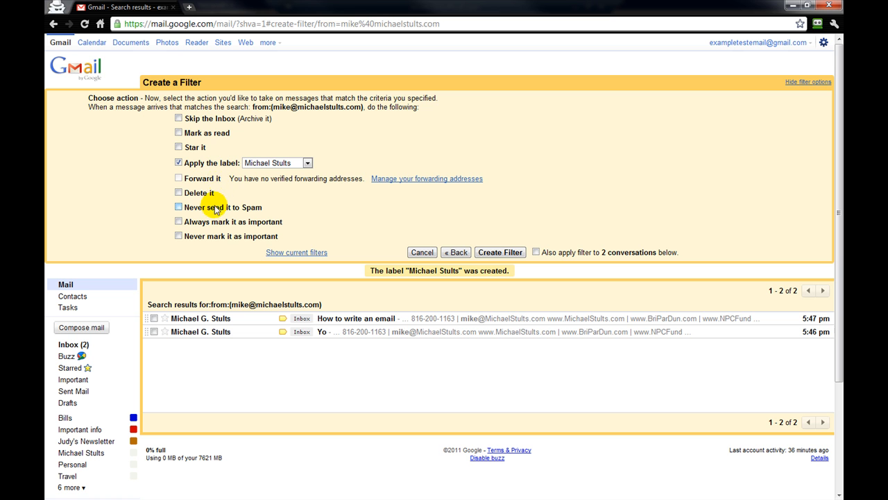
Step: Mark matching mail as read, apply to the 2 existing conversations, and create the filter
left_click(178, 133)
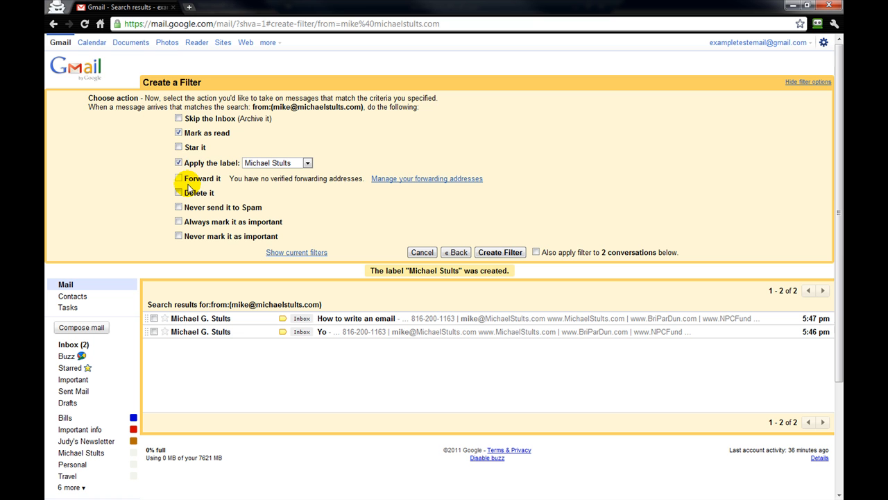
mouse_move(231, 192)
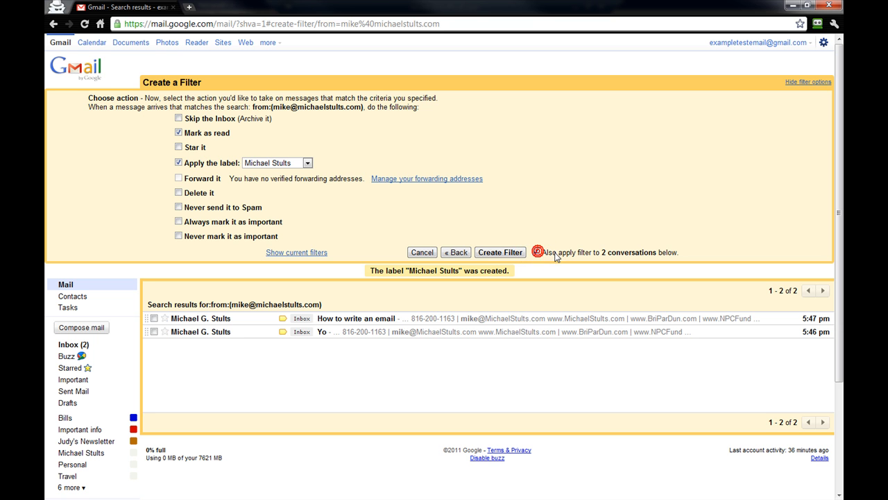
left_click(535, 252)
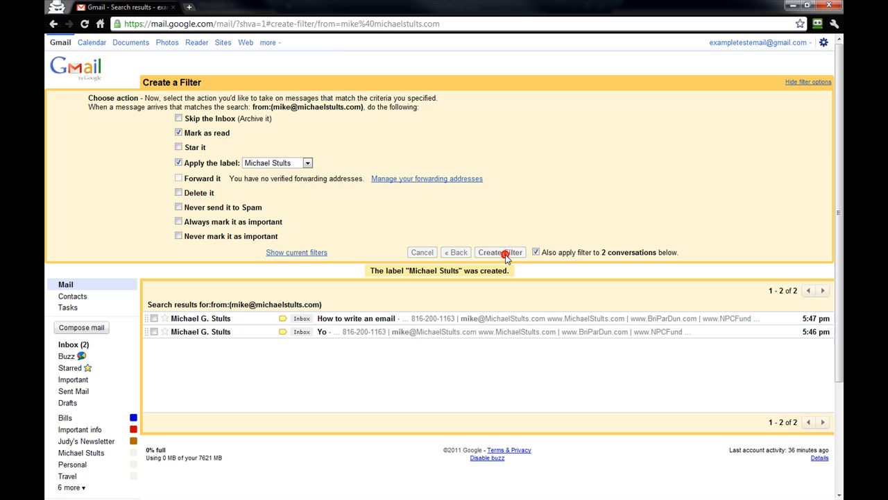
left_click(500, 253)
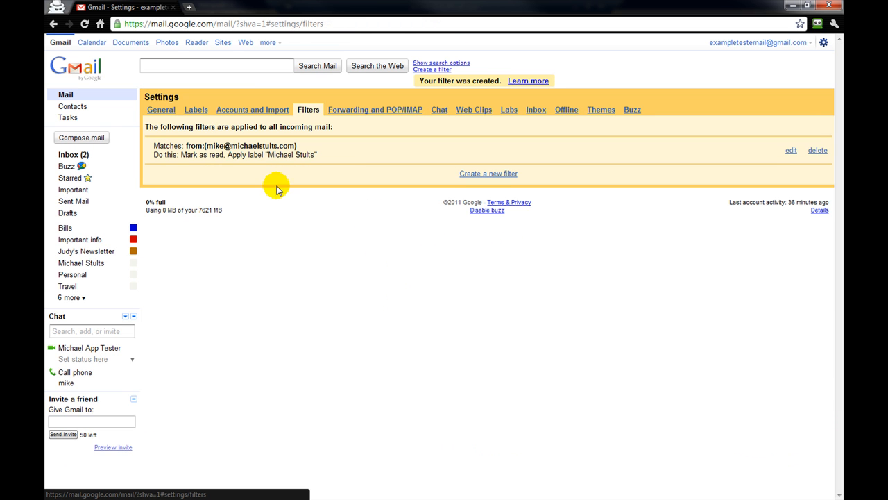
mouse_move(757, 150)
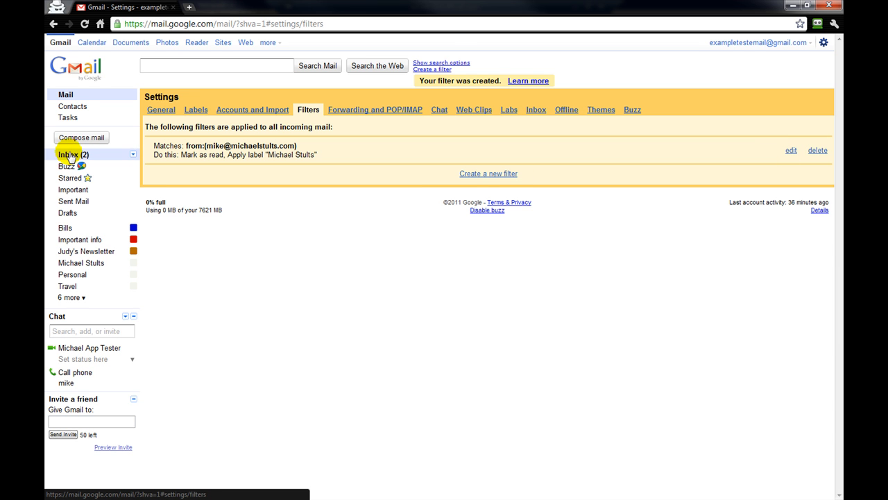
left_click(68, 154)
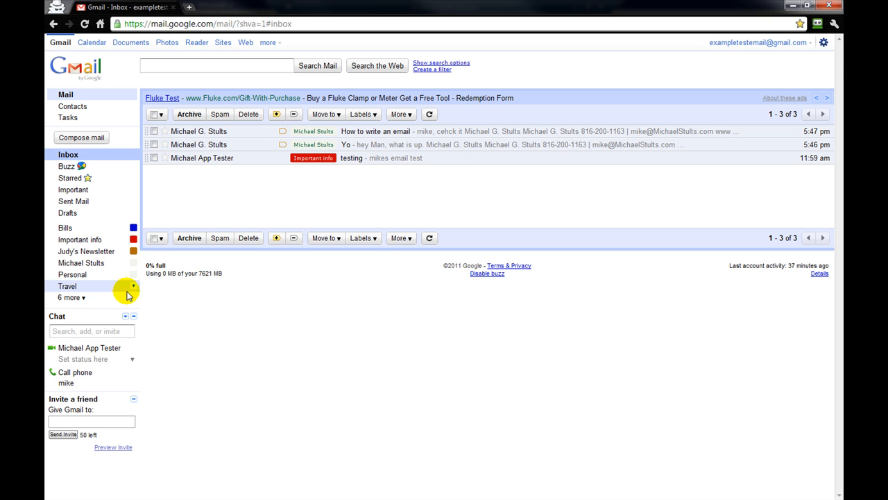
left_click(71, 297)
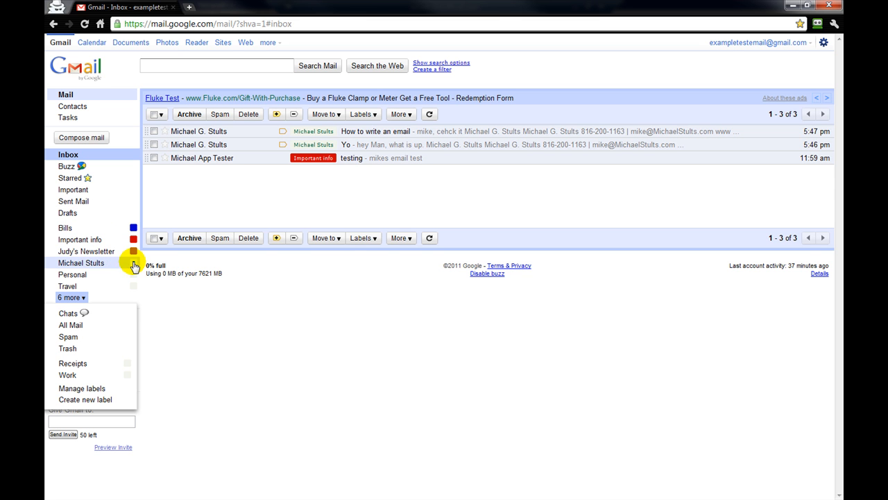
left_click(134, 265)
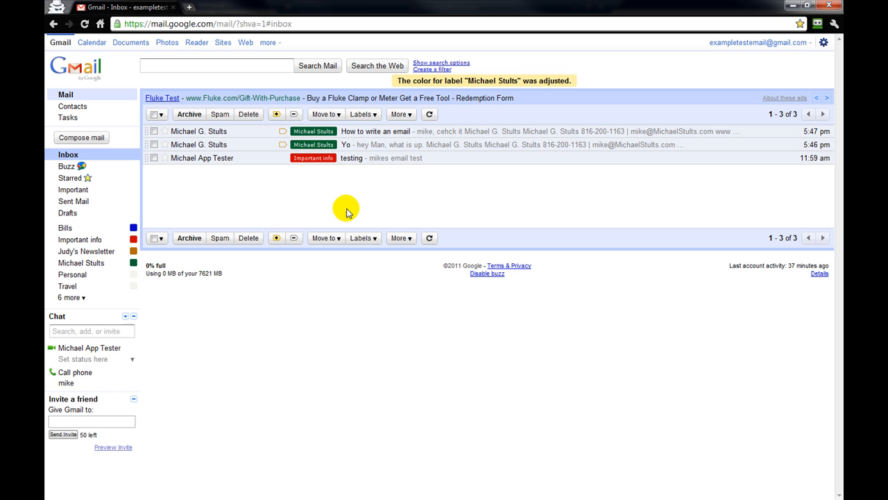
mouse_move(345, 202)
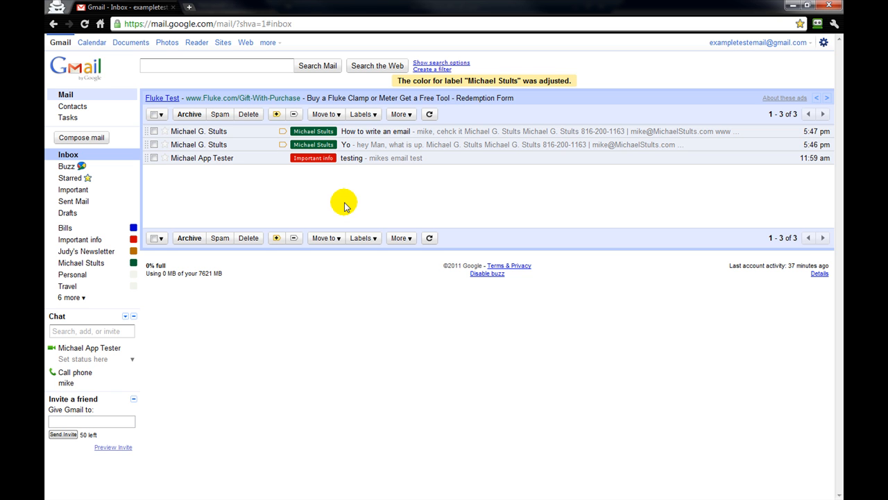
mouse_move(158, 183)
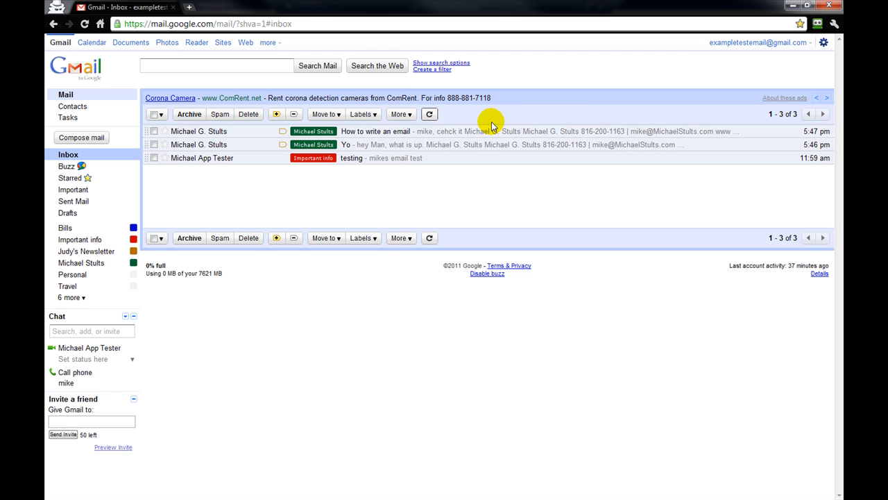
mouse_move(430, 114)
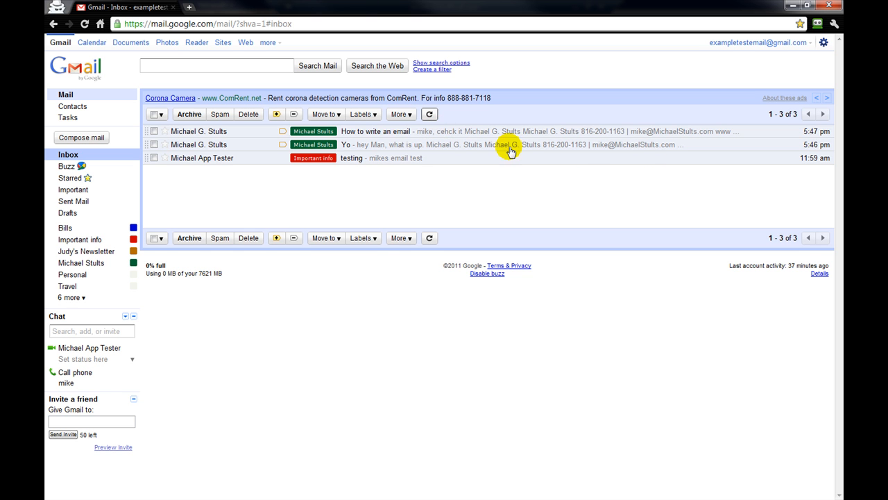
mouse_move(464, 124)
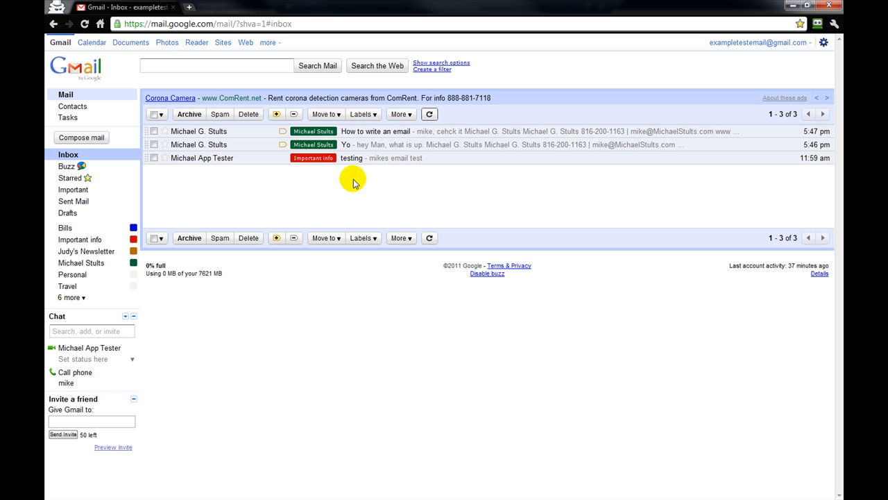
mouse_move(332, 179)
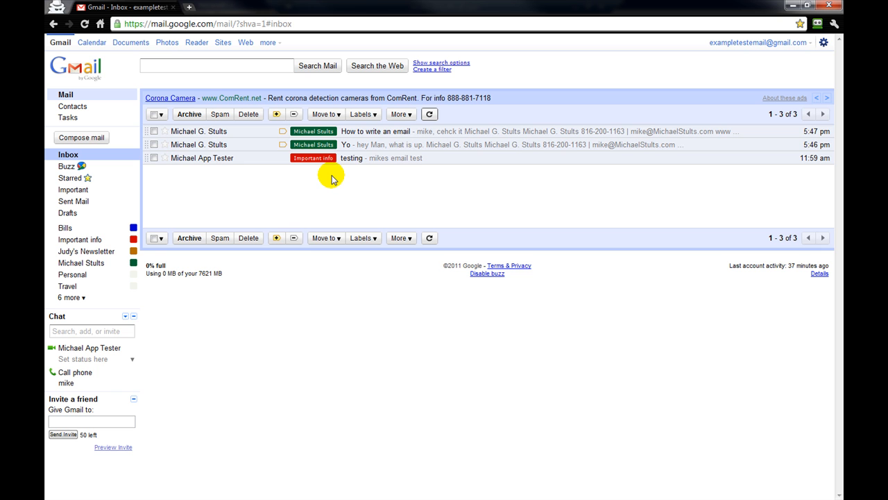